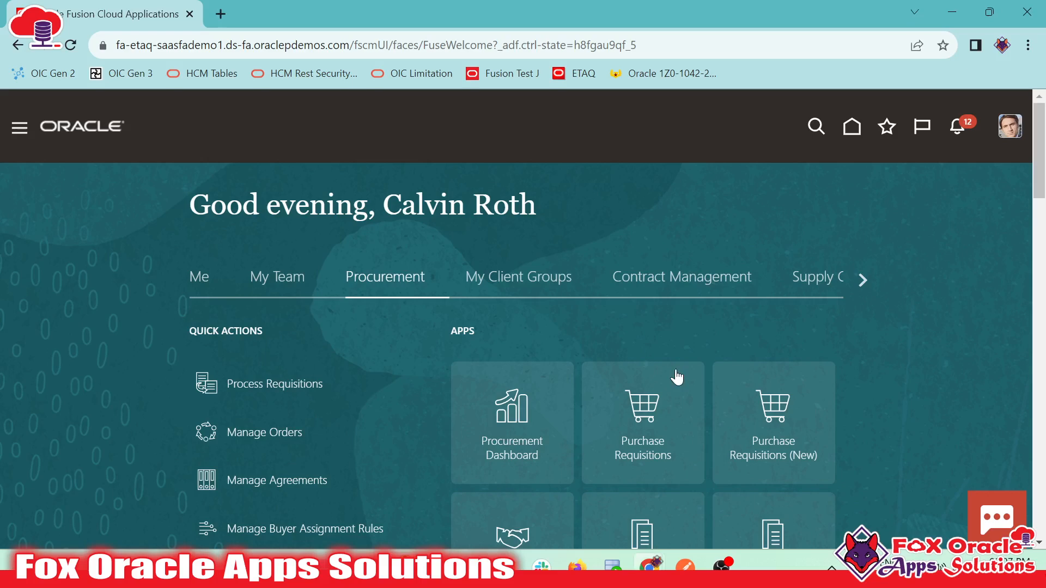
mouse_move(167, 407)
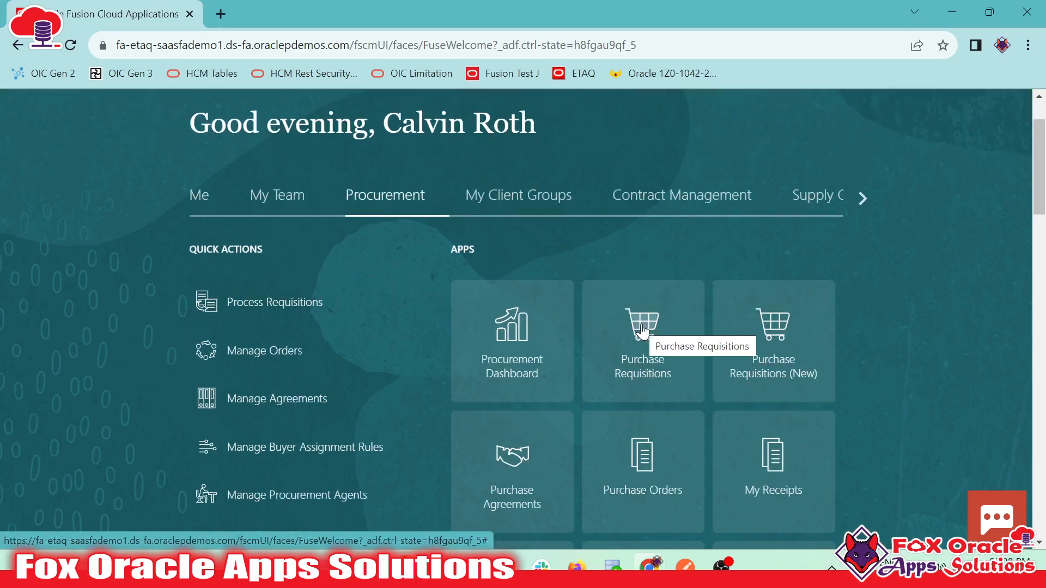
mouse_move(639, 380)
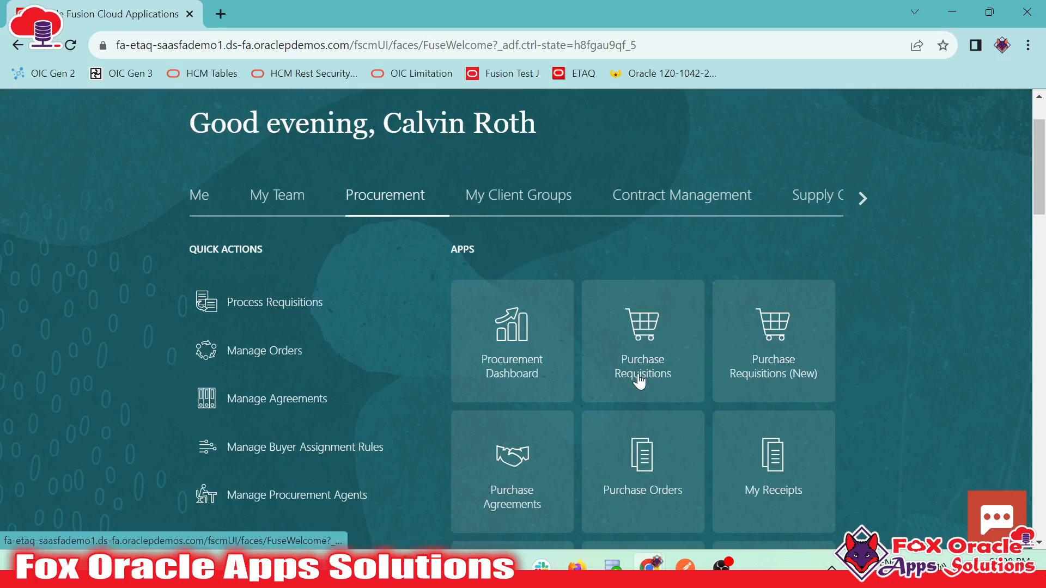
- Enter Purchase Requisitions and browse the Shop by Category list without choosing one
left_click(642, 341)
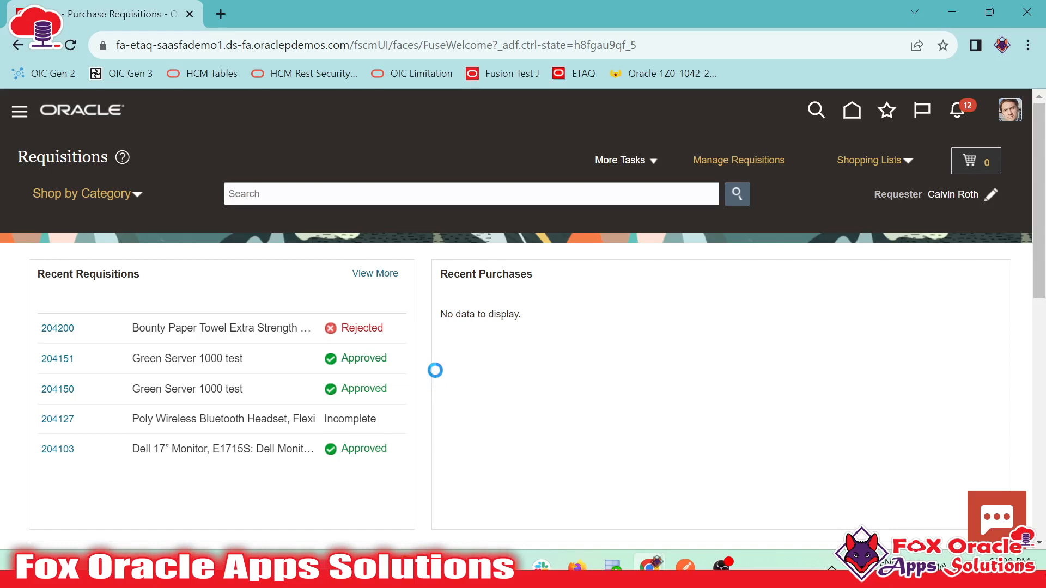
scroll("down", 3)
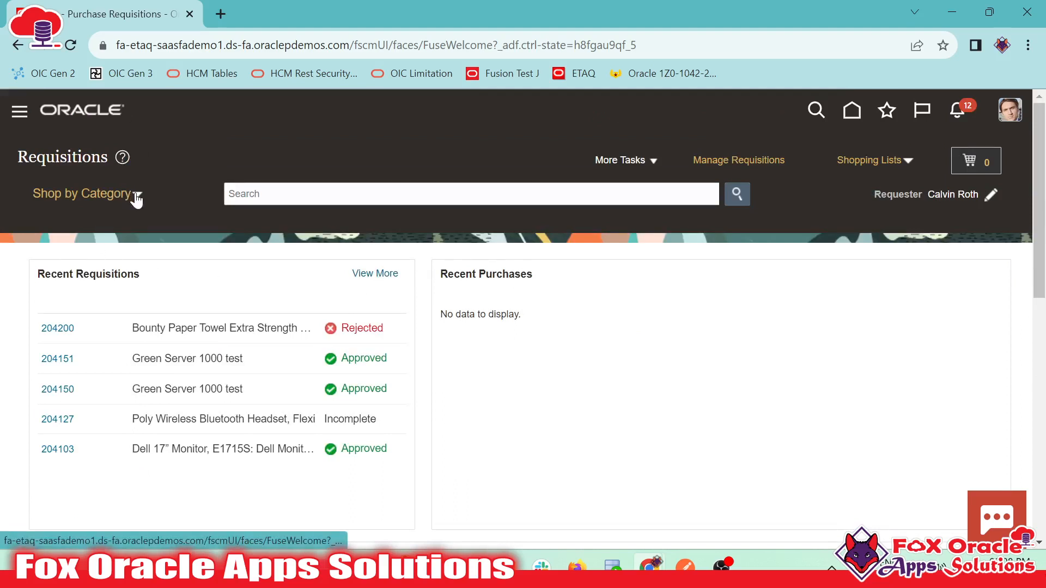
left_click(82, 194)
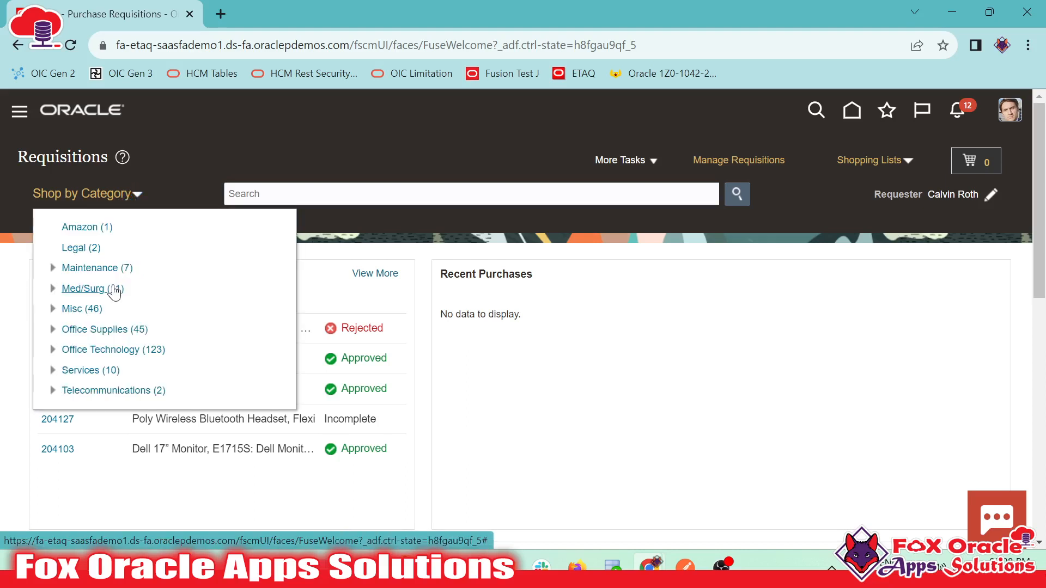
left_click(471, 194)
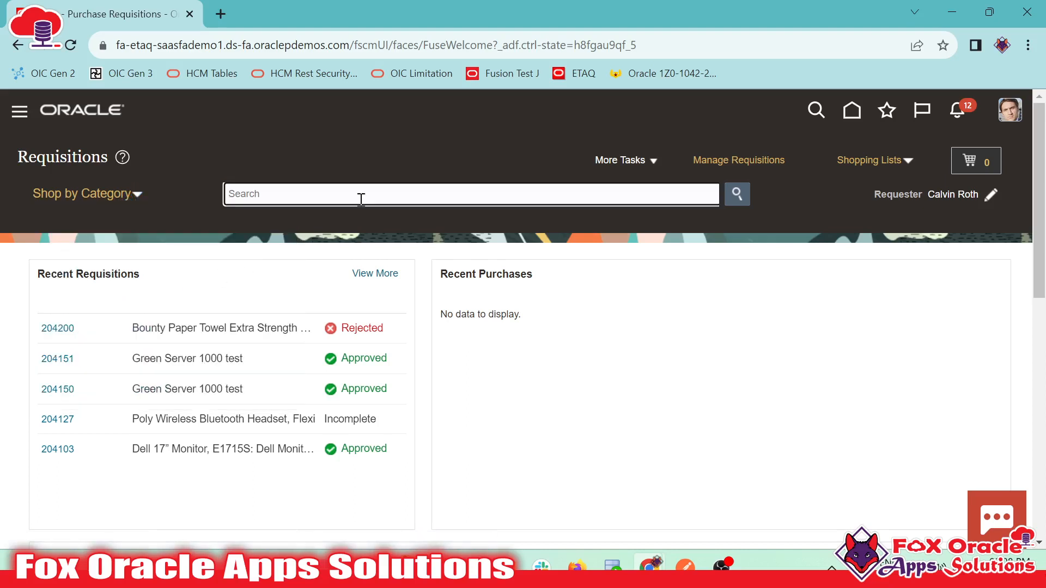
- Review the More Tasks menu and the Recent Requisitions list, leaving everything unchanged
left_click(620, 160)
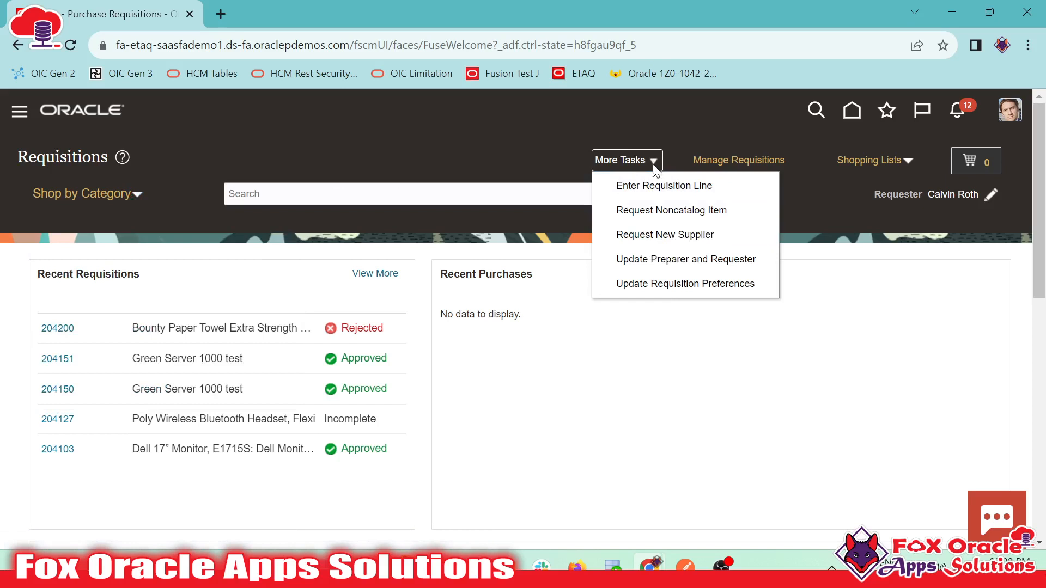
mouse_move(651, 217)
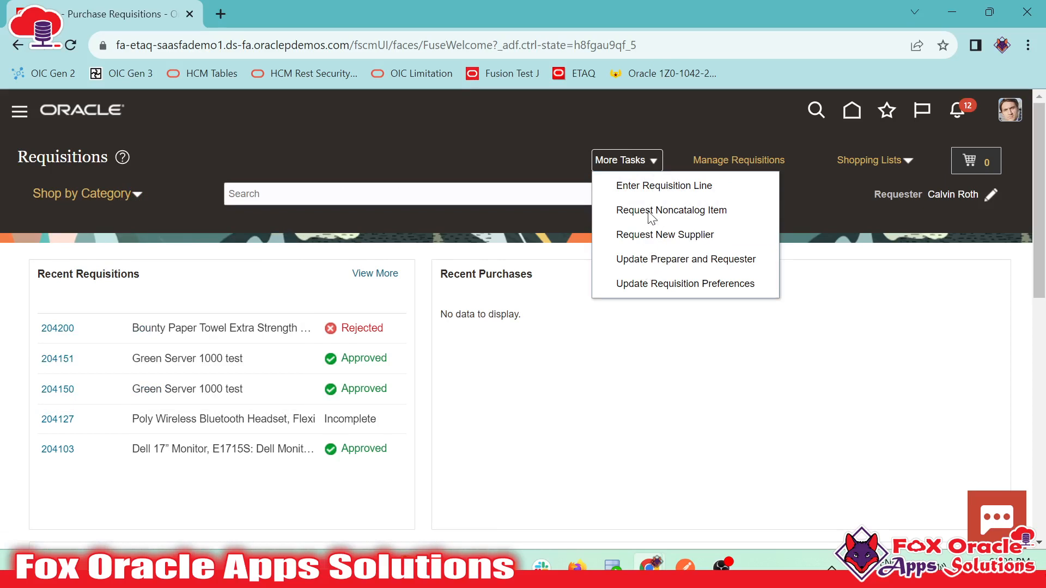
mouse_move(646, 199)
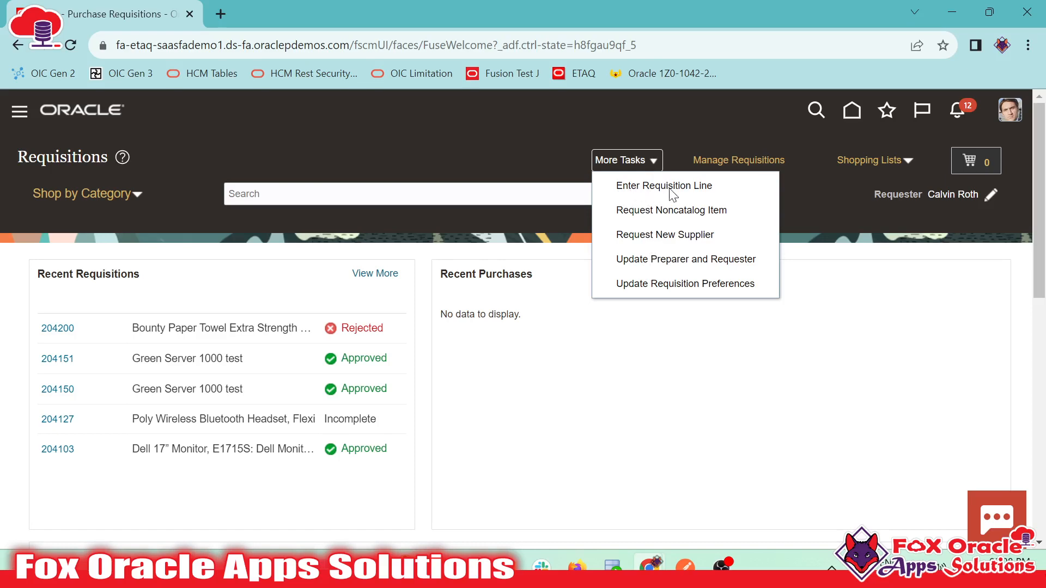
left_click(623, 160)
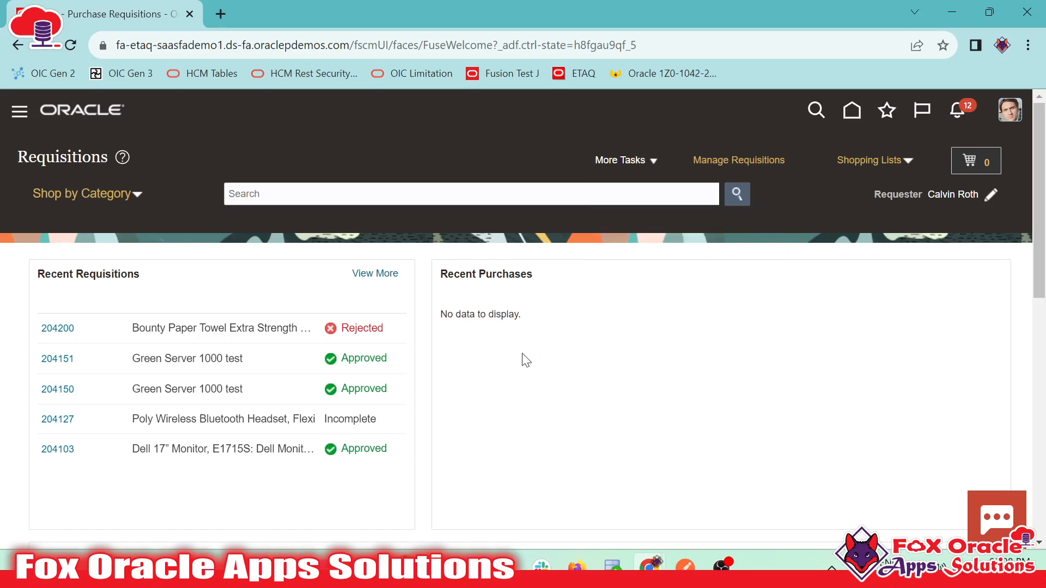
scroll("down", 3)
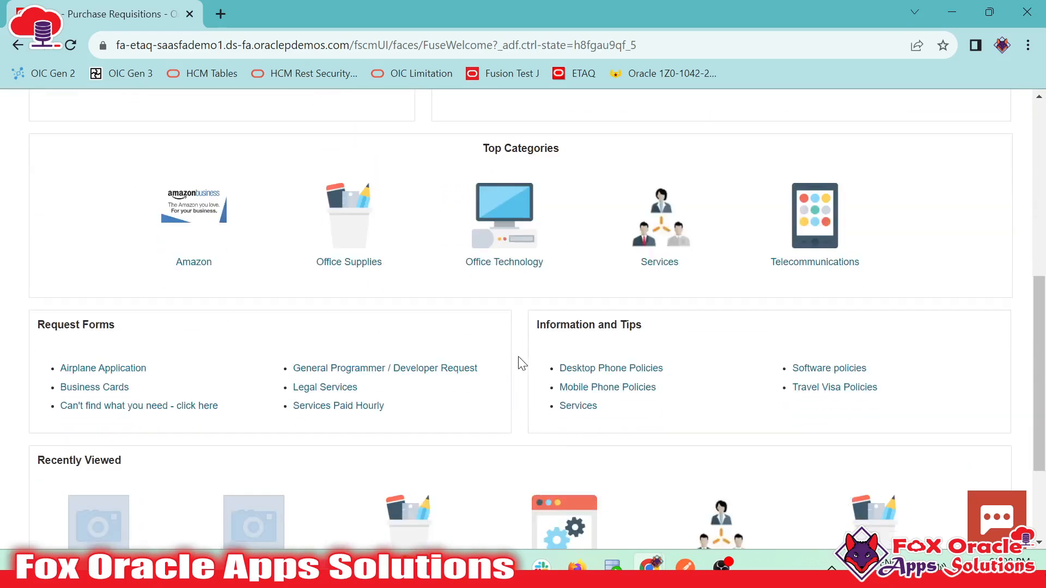
scroll("up", 3)
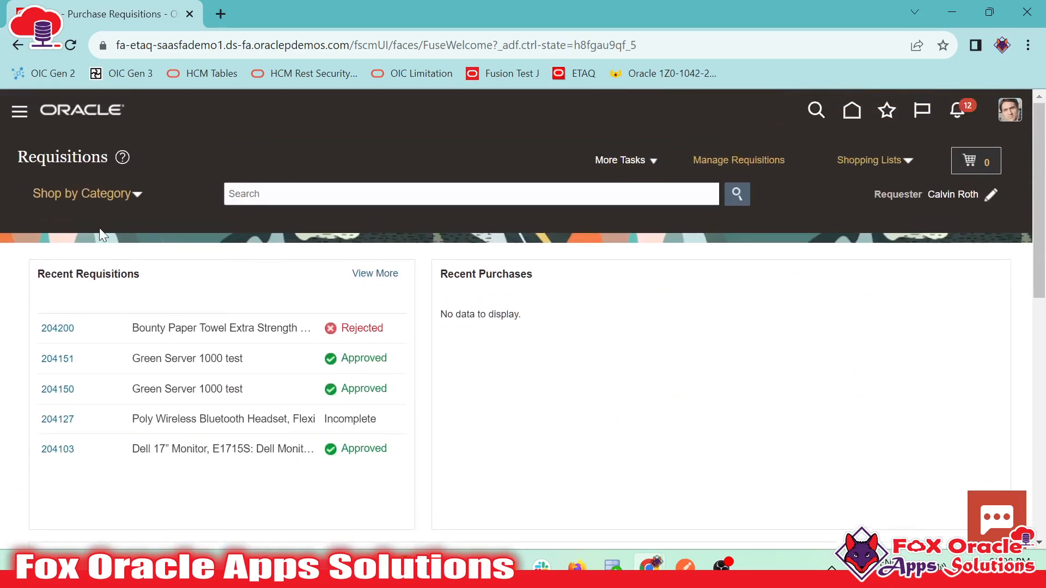
- Locate Catch All Organizer, Black in the Office Supplies results and add one to the cart
scroll("down", 3)
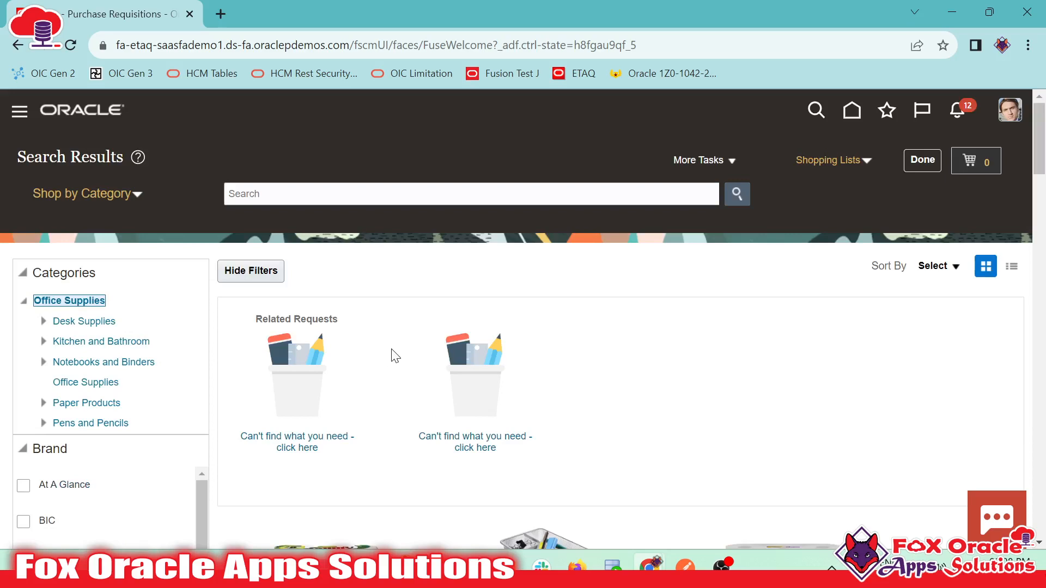
scroll("down", 3)
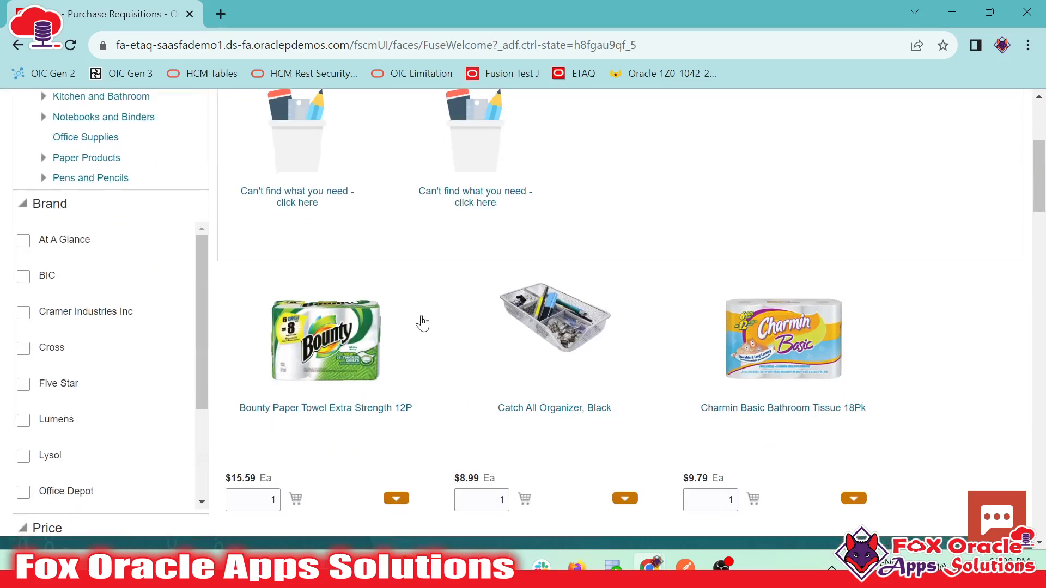
scroll("down", 3)
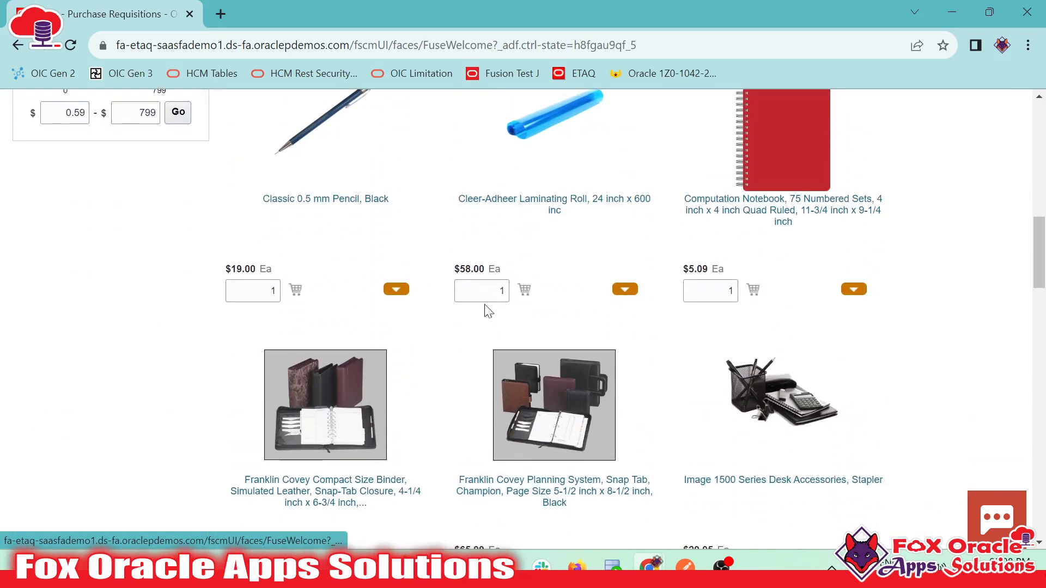
scroll("down", 3)
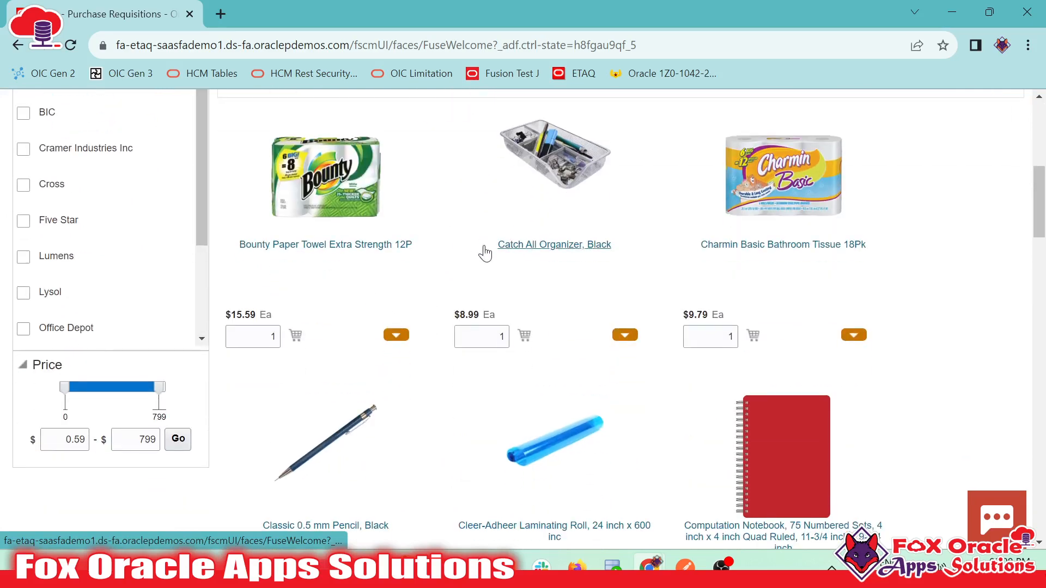
mouse_move(493, 253)
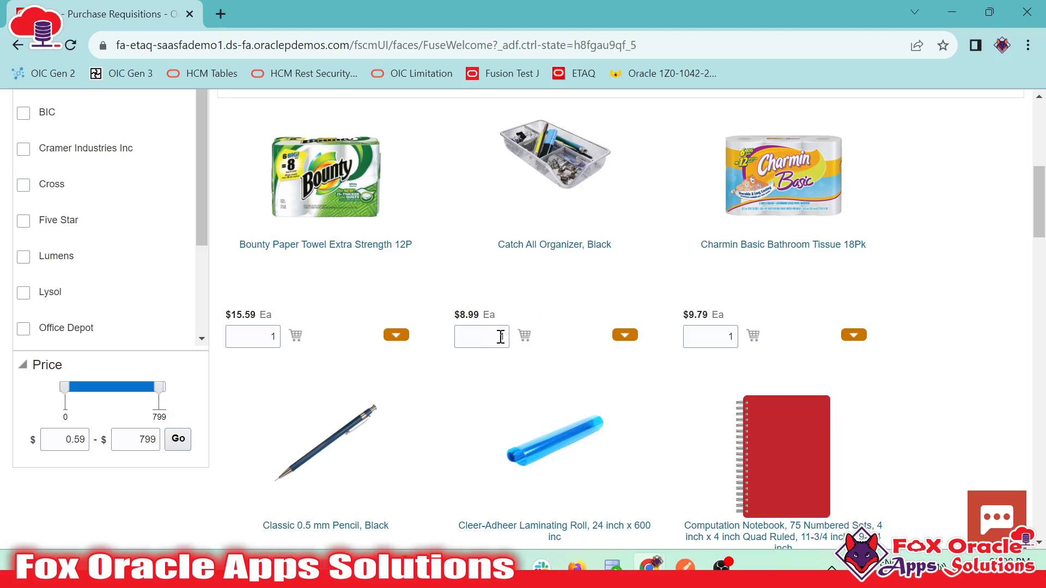
left_click(481, 336)
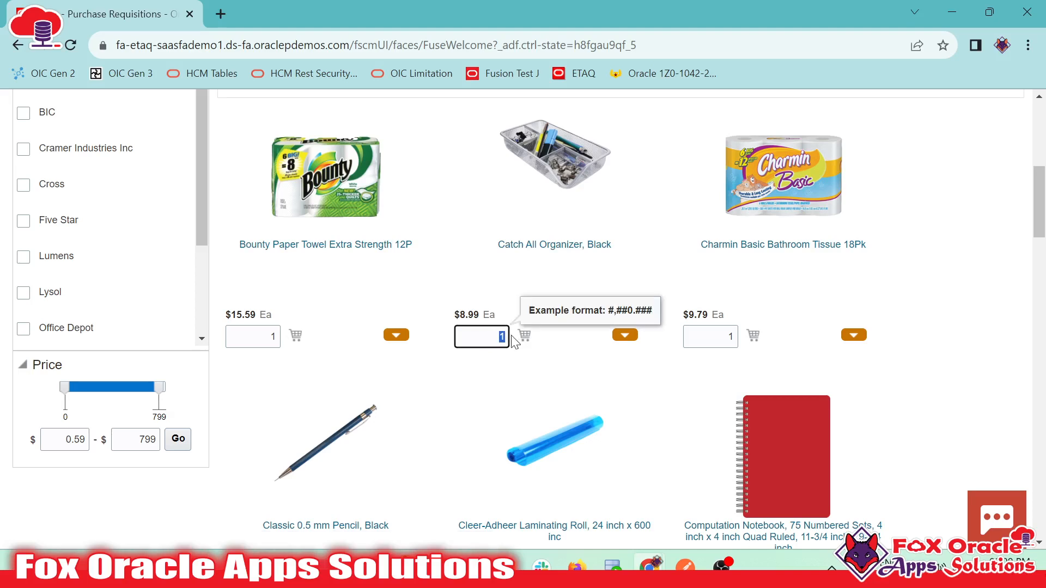
left_click(523, 335)
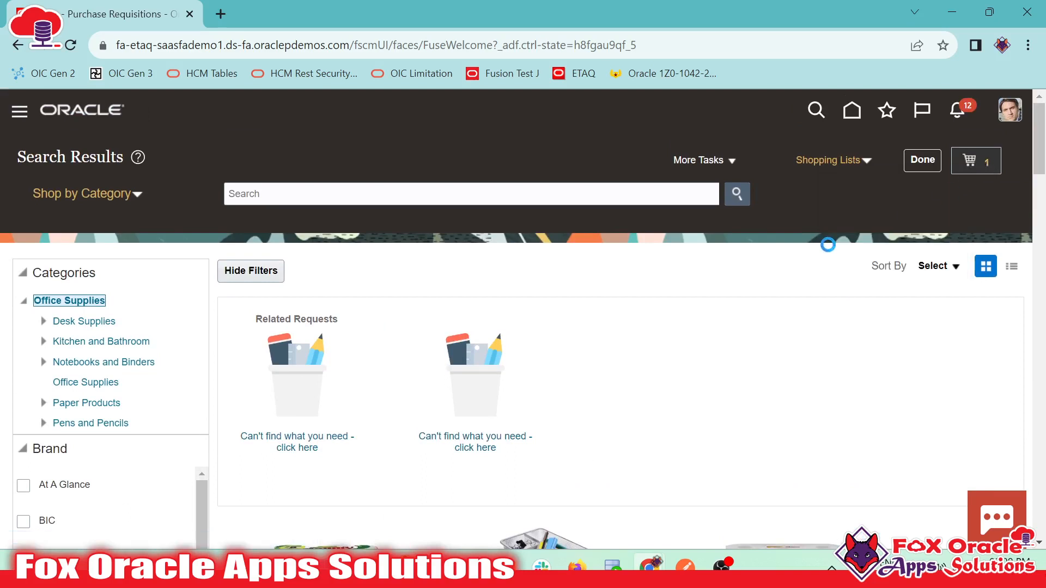
- Submit the cart holding one Catch All Organizer, Black at $8.99 as a requisition
left_click(975, 161)
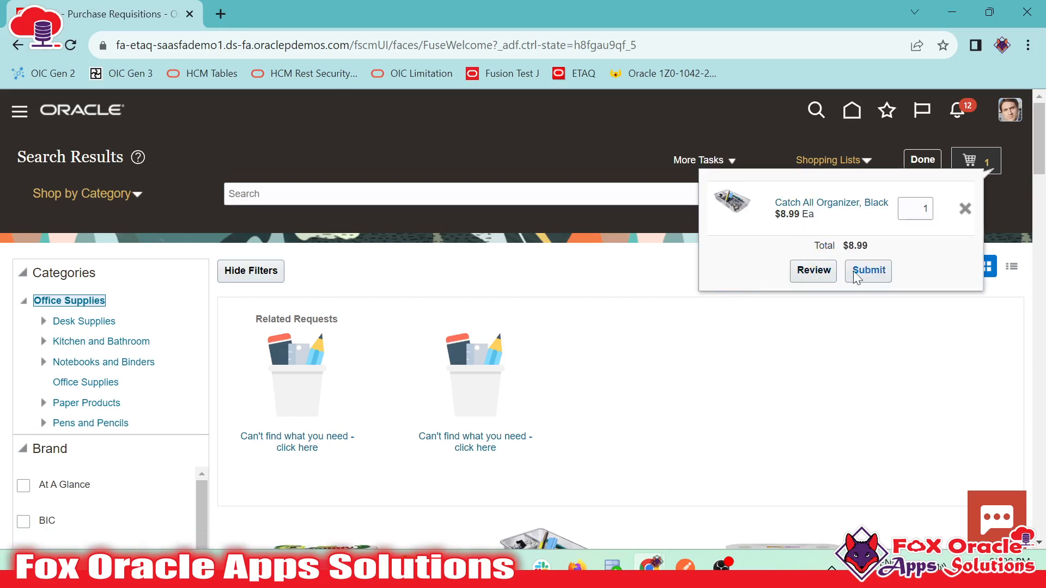
left_click(868, 270)
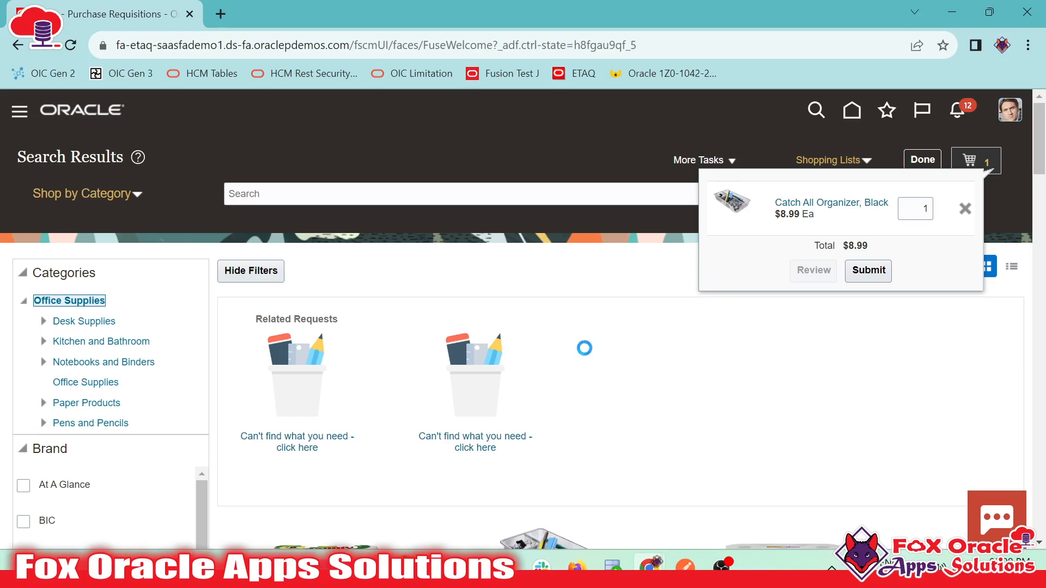
- Review the requisition header fields and change line 1 quantity to 5, totalling 44.95 USD
left_click(812, 270)
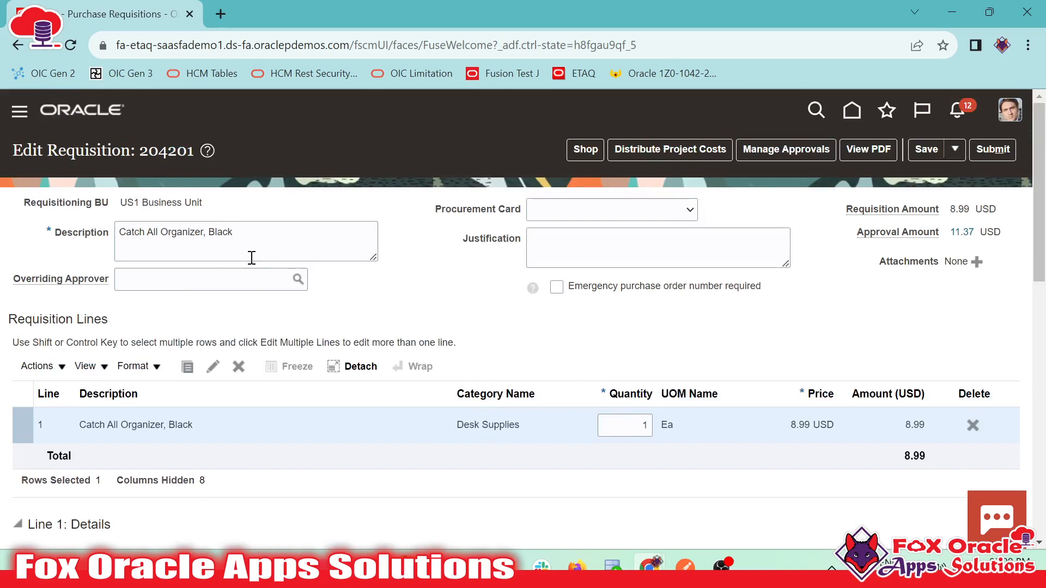
double_click(150, 202)
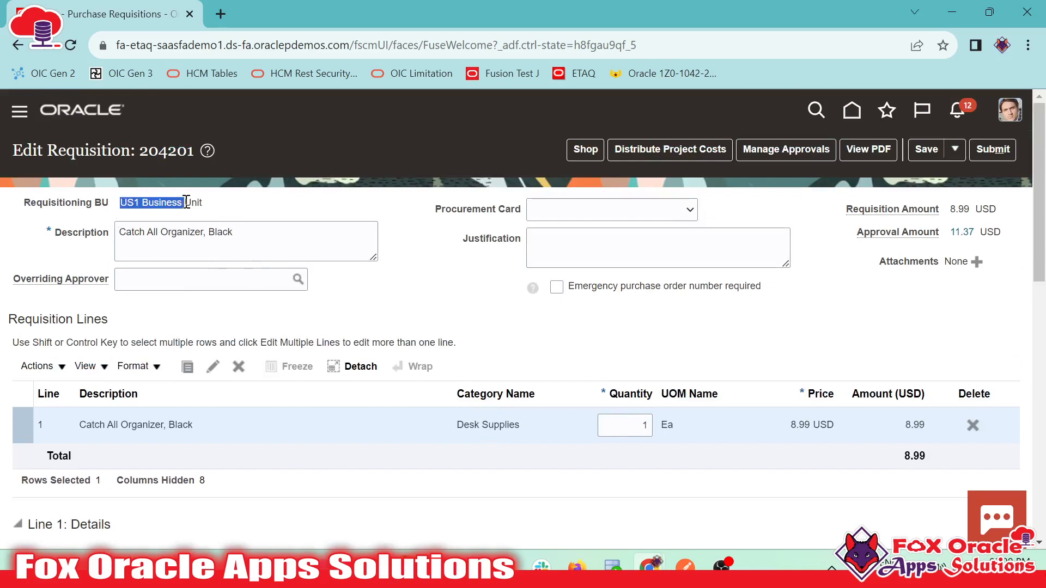
left_click(245, 240)
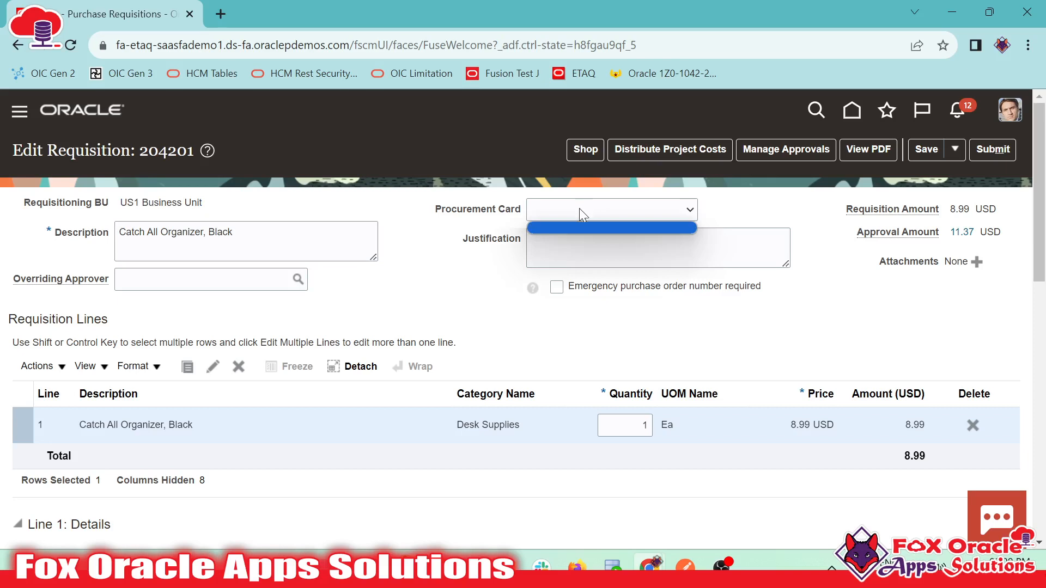
left_click(657, 247)
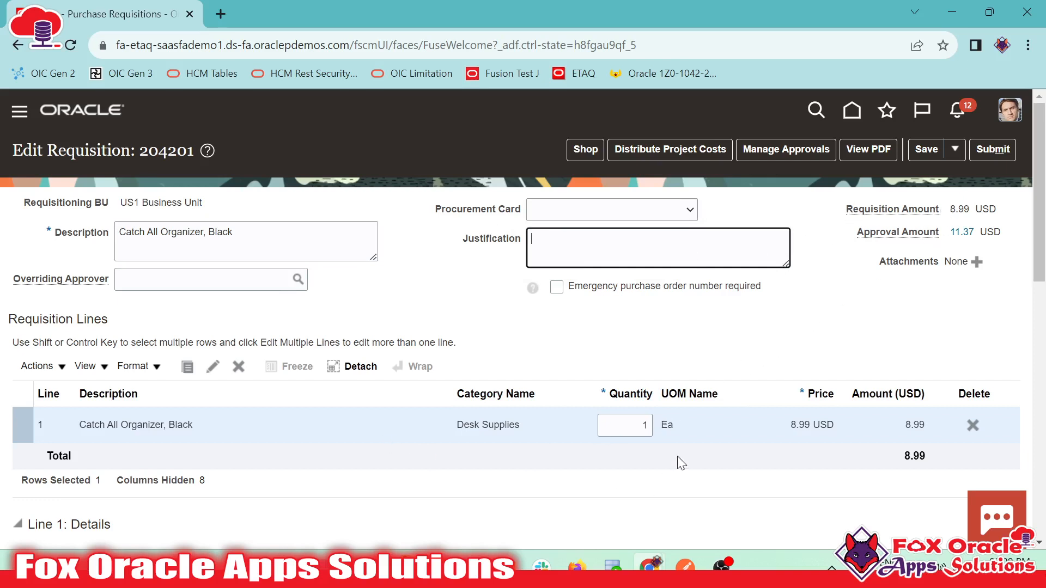
left_click(623, 425)
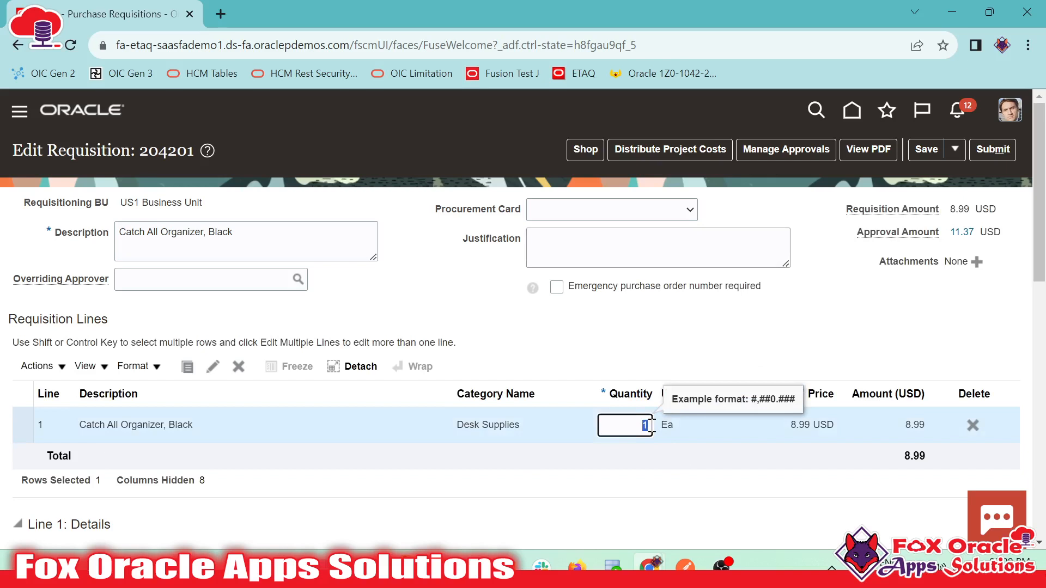
type("5")
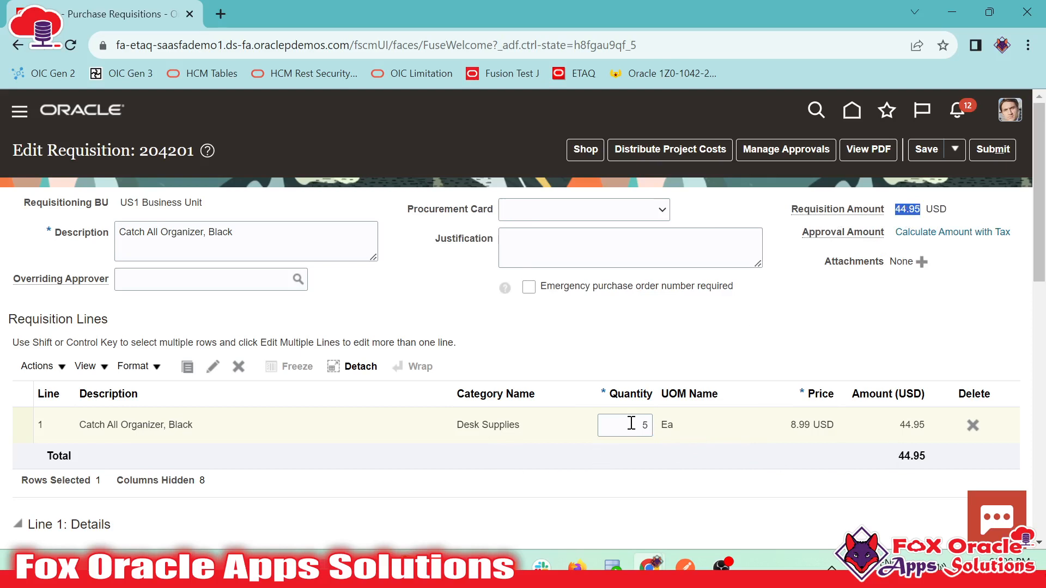
- Review the line's Seattle delivery details and Billing charge account without edits
scroll("down", 3)
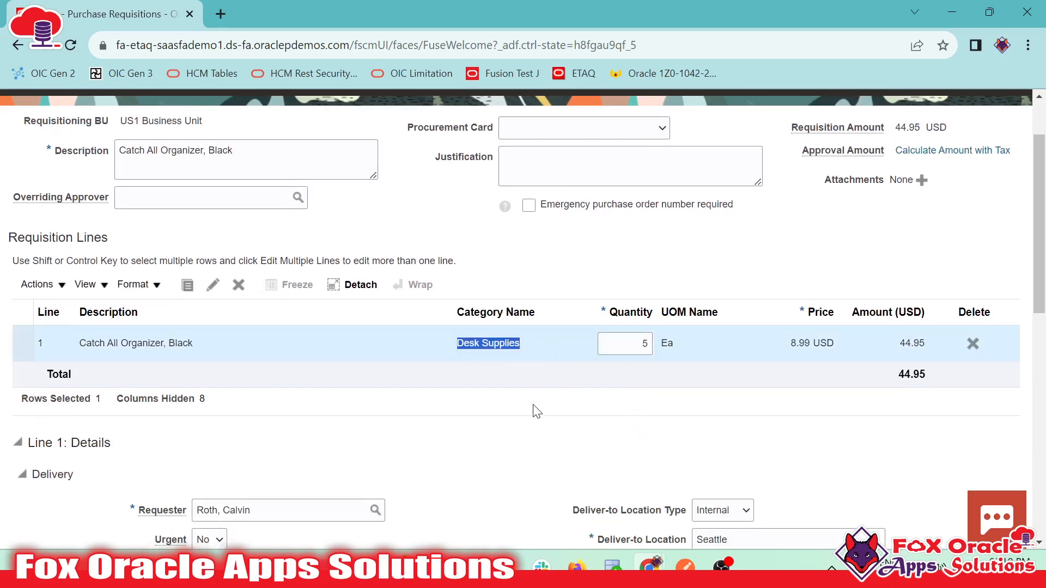
scroll("down", 3)
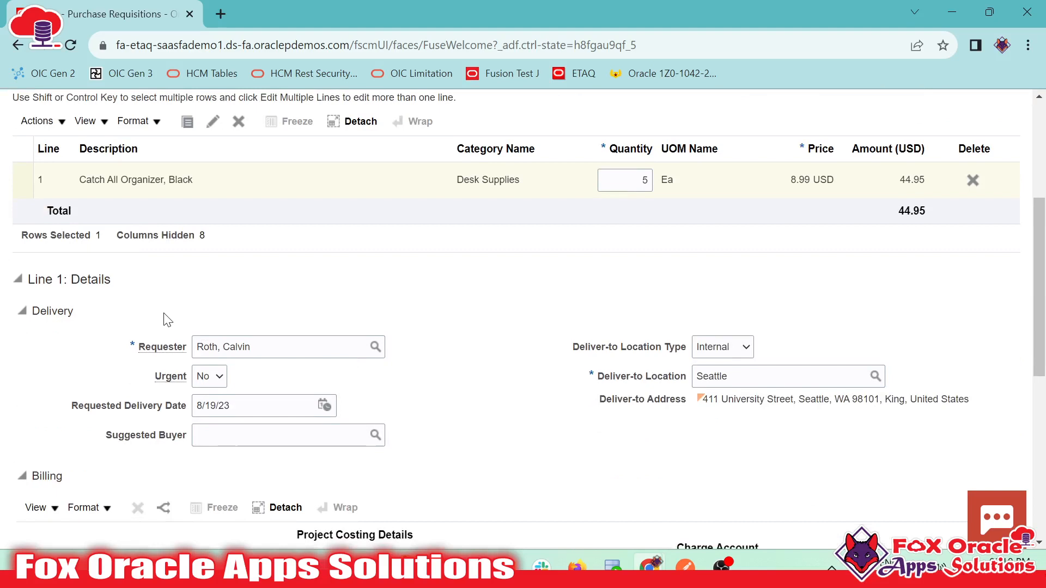
scroll("down", 3)
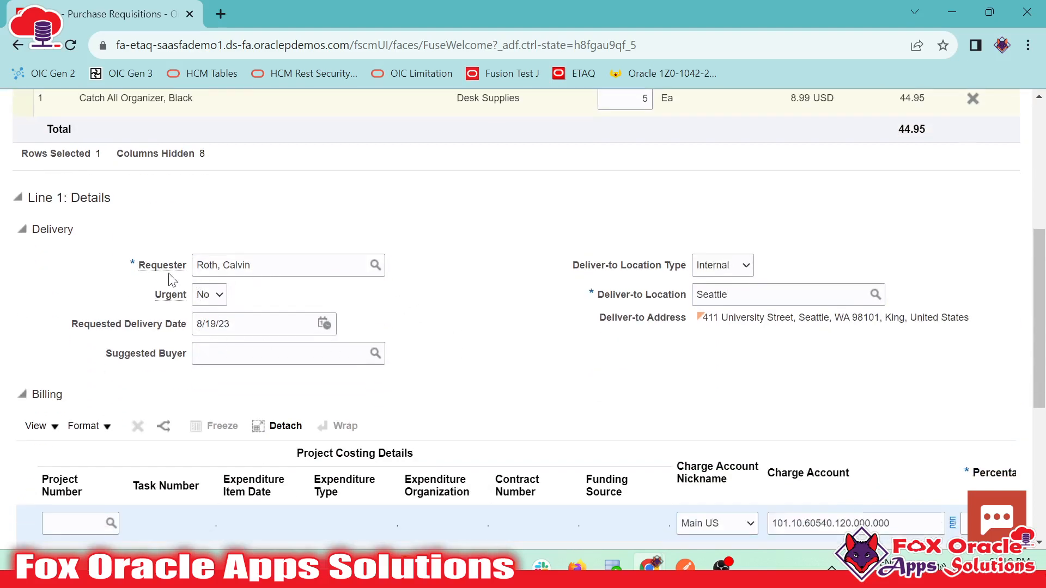
mouse_move(606, 290)
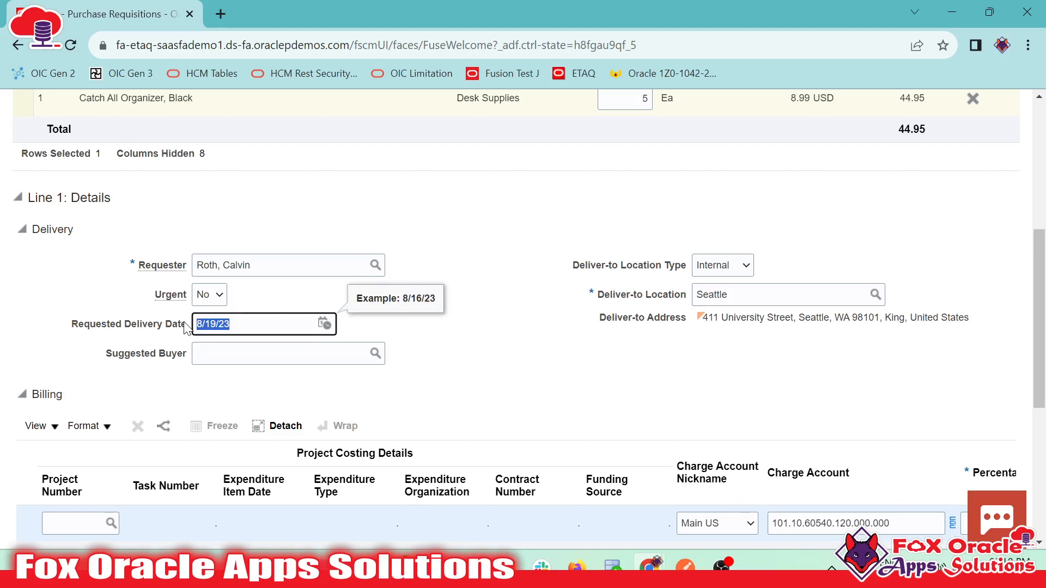
mouse_move(112, 331)
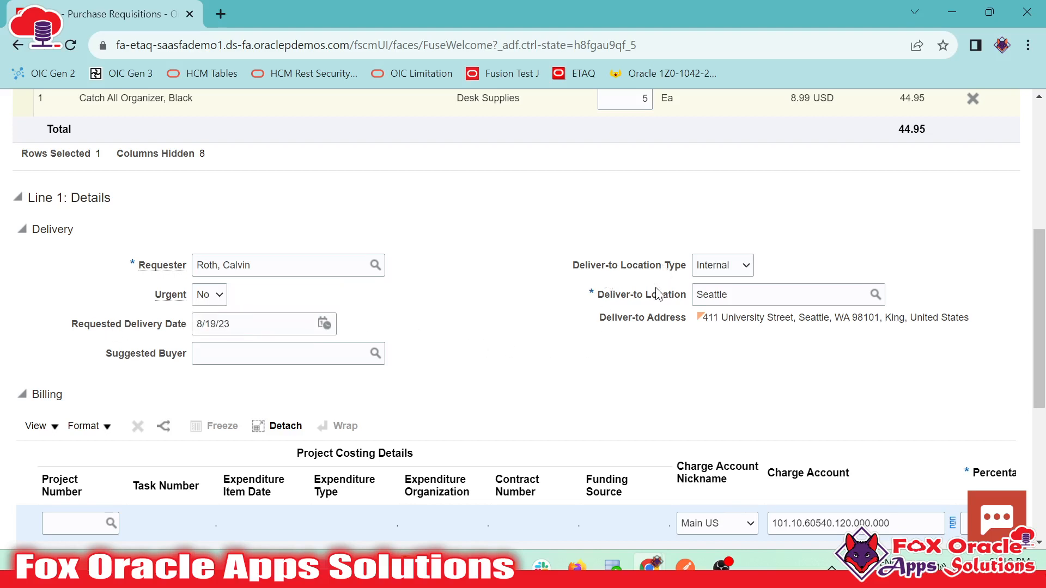
double_click(641, 316)
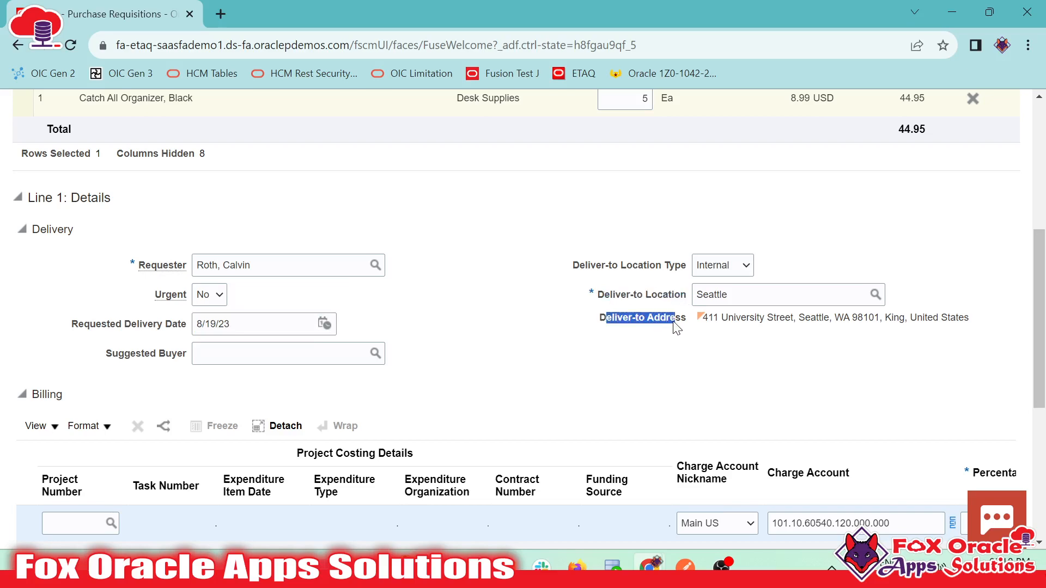
scroll("down", 3)
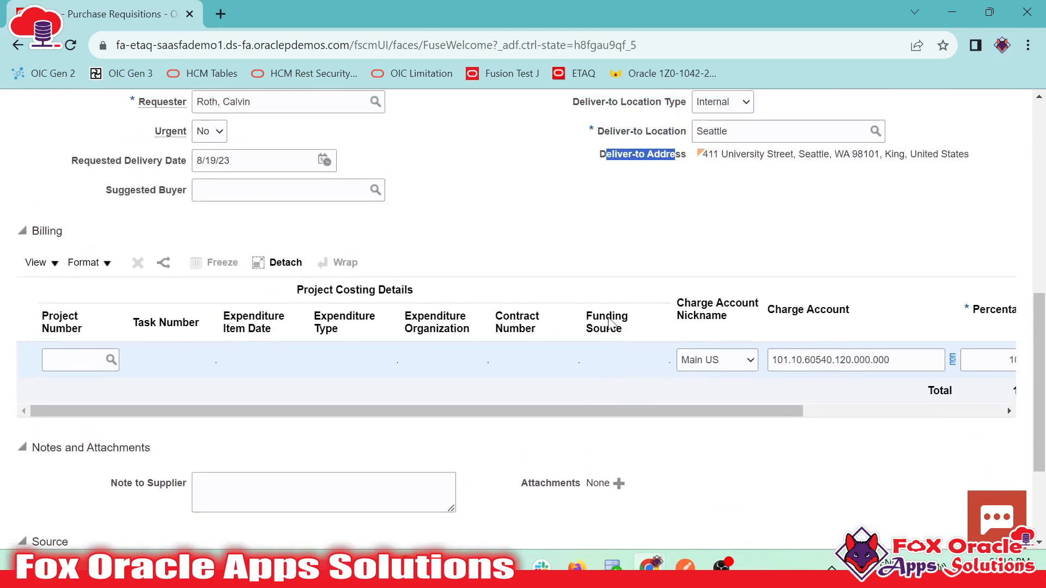
scroll("up", 3)
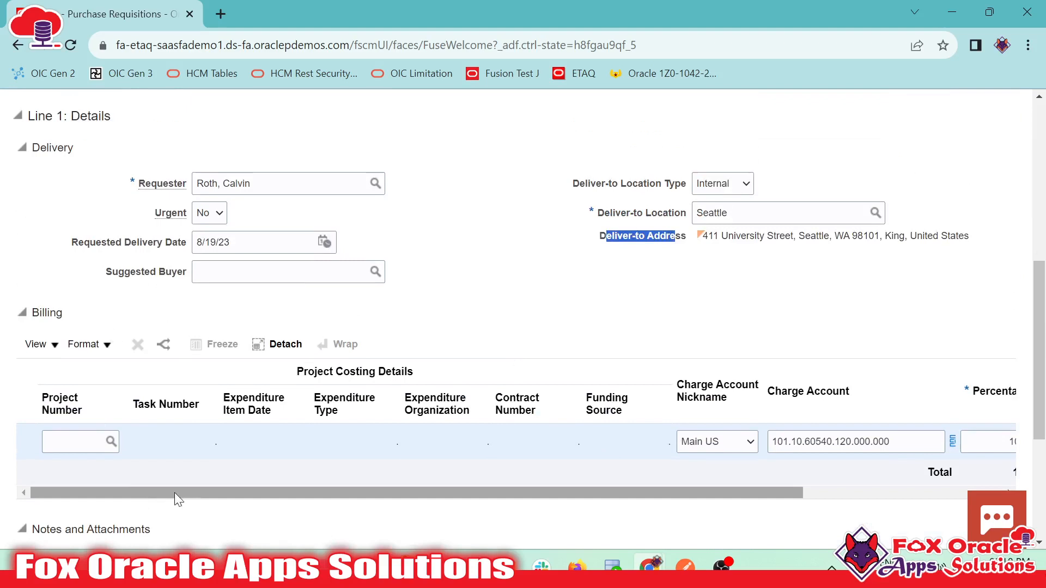
mouse_move(114, 499)
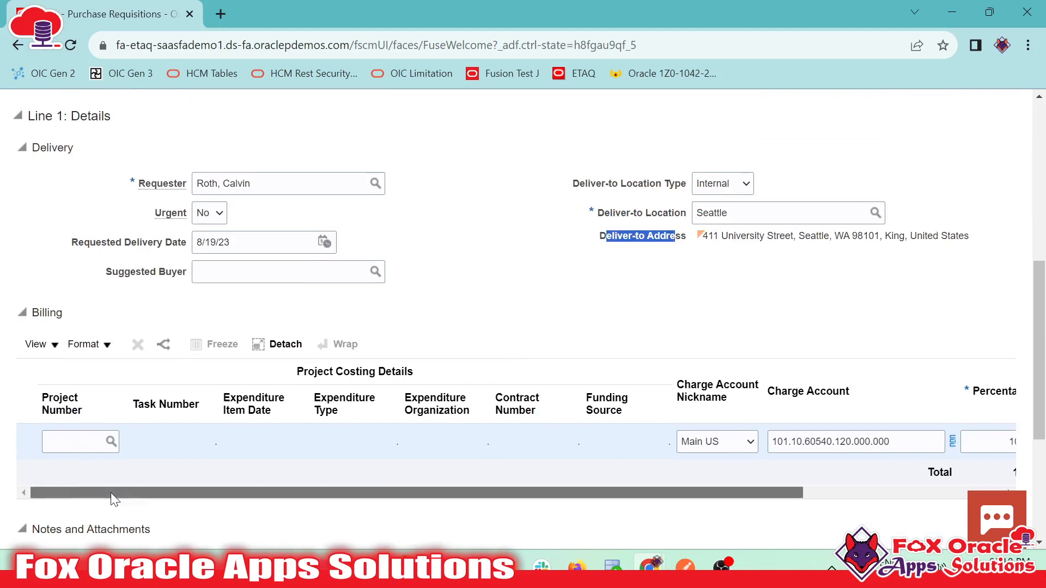
scroll("right", 3)
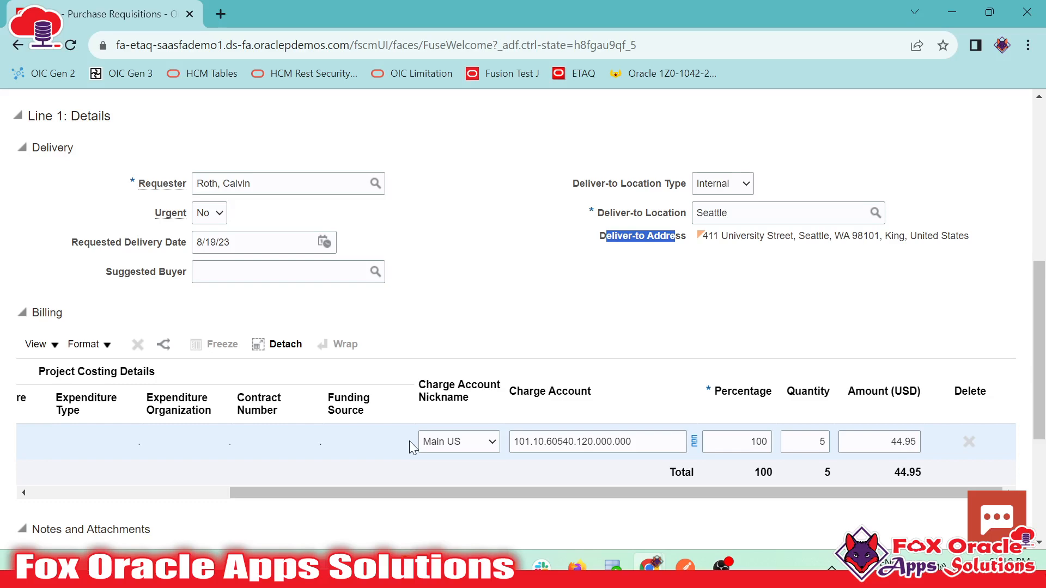
mouse_move(856, 495)
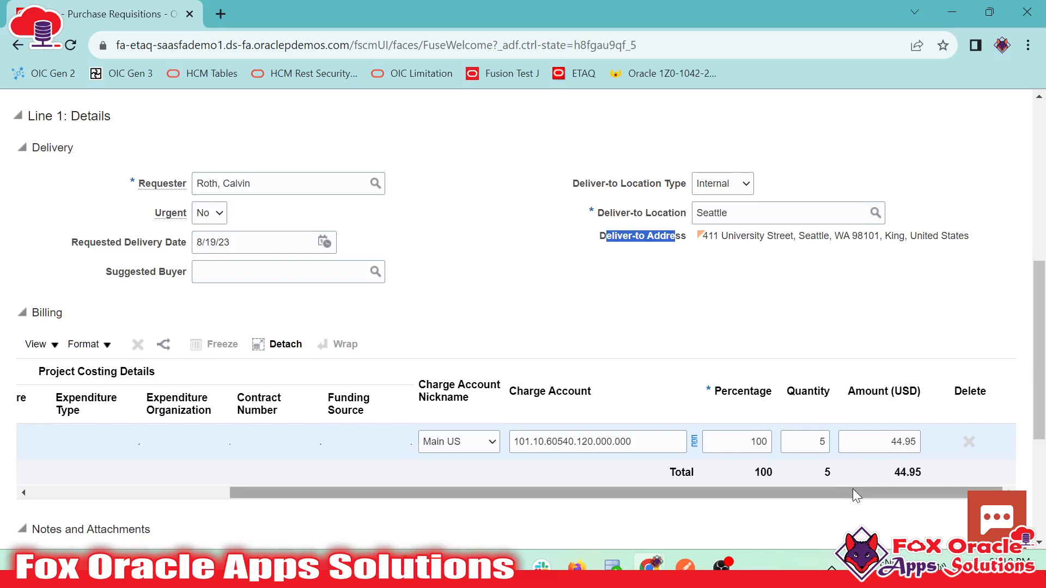
scroll("down", 3)
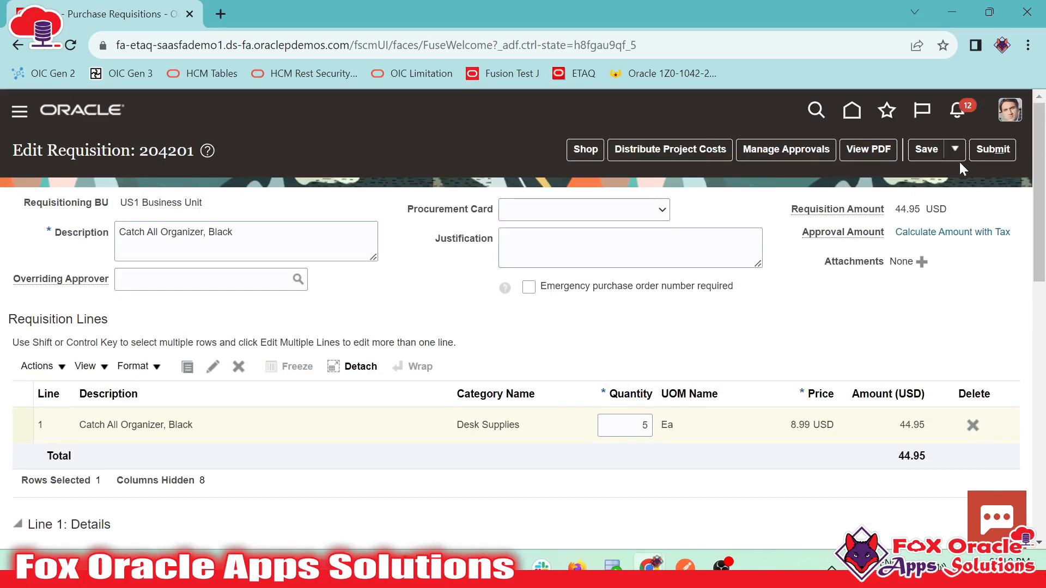
- Save requisition 204201 and check its approval route, showing approval amount 56.86 USD
left_click(954, 149)
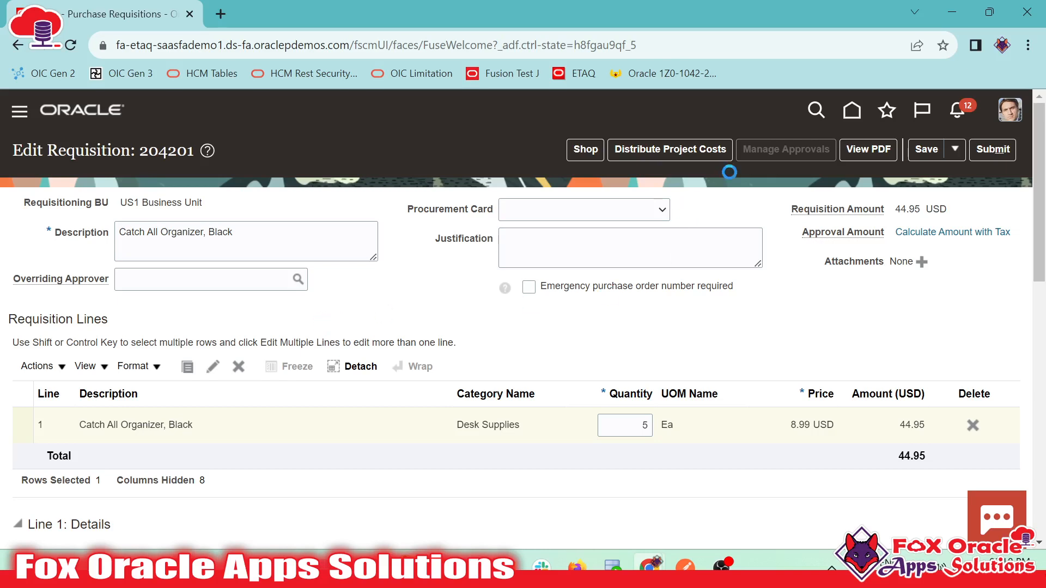
left_click(786, 150)
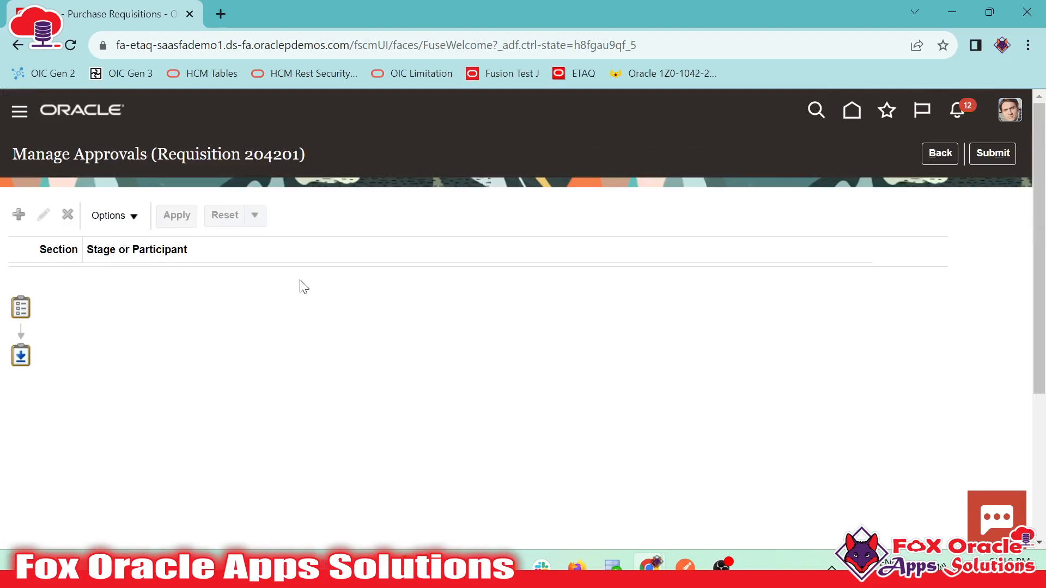
left_click(939, 152)
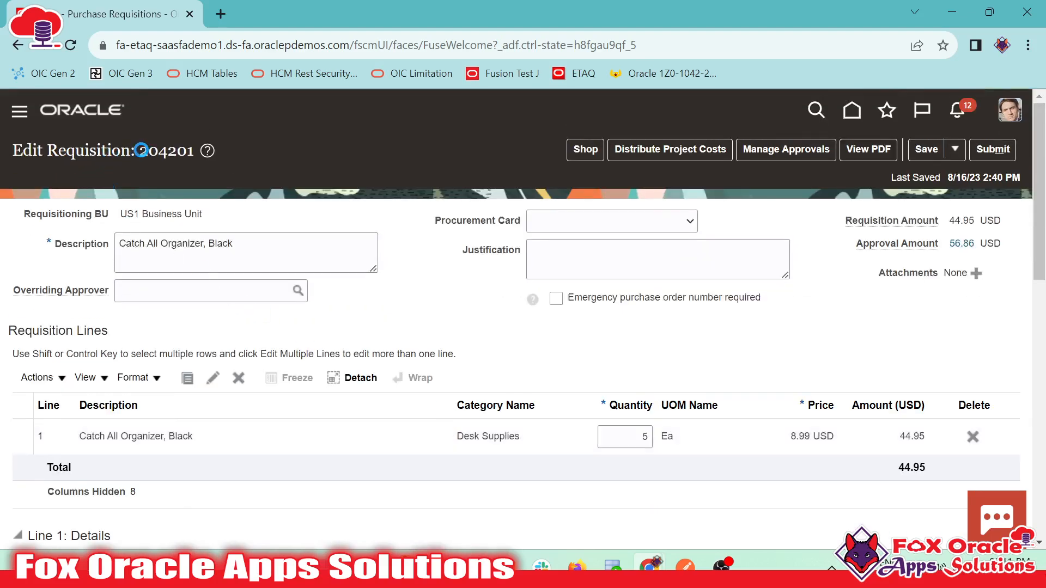
- Submit requisition 204201 for approval
double_click(166, 150)
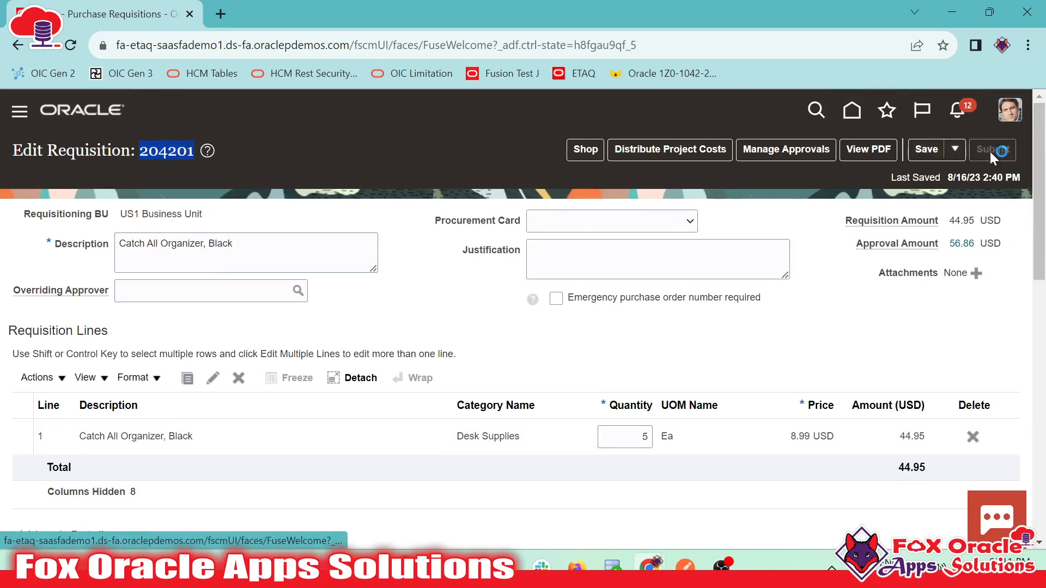
left_click(991, 149)
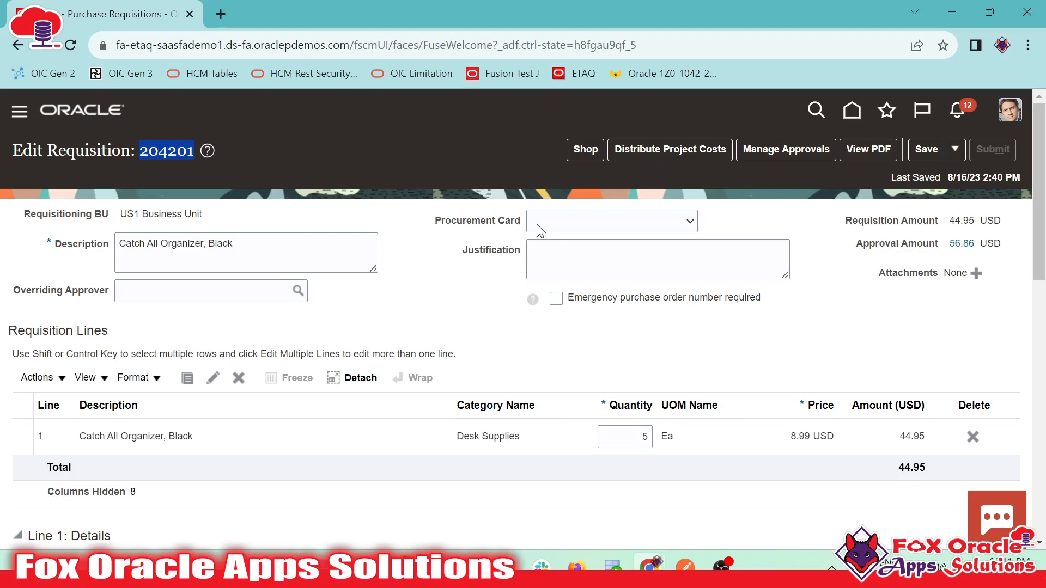
mouse_move(521, 259)
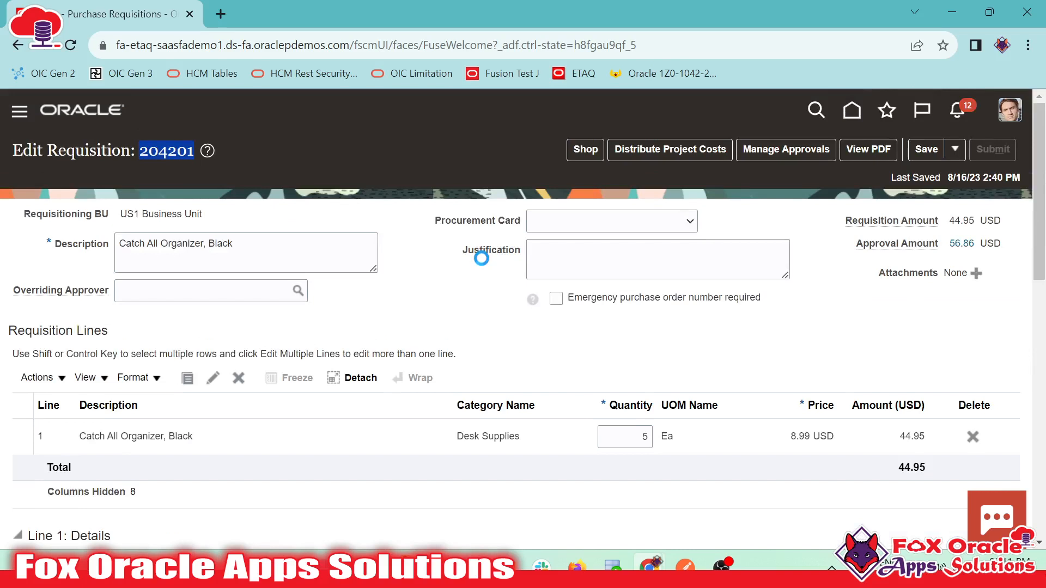
left_click(991, 149)
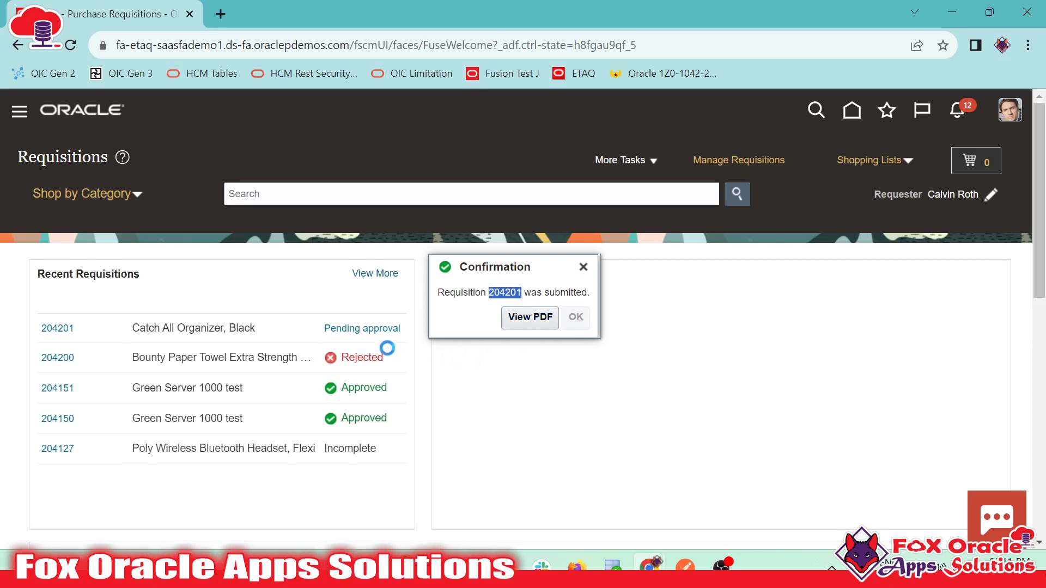
- Dismiss the confirmation and verify 204201 shows Pending approval in Recent Requisitions
left_click(574, 317)
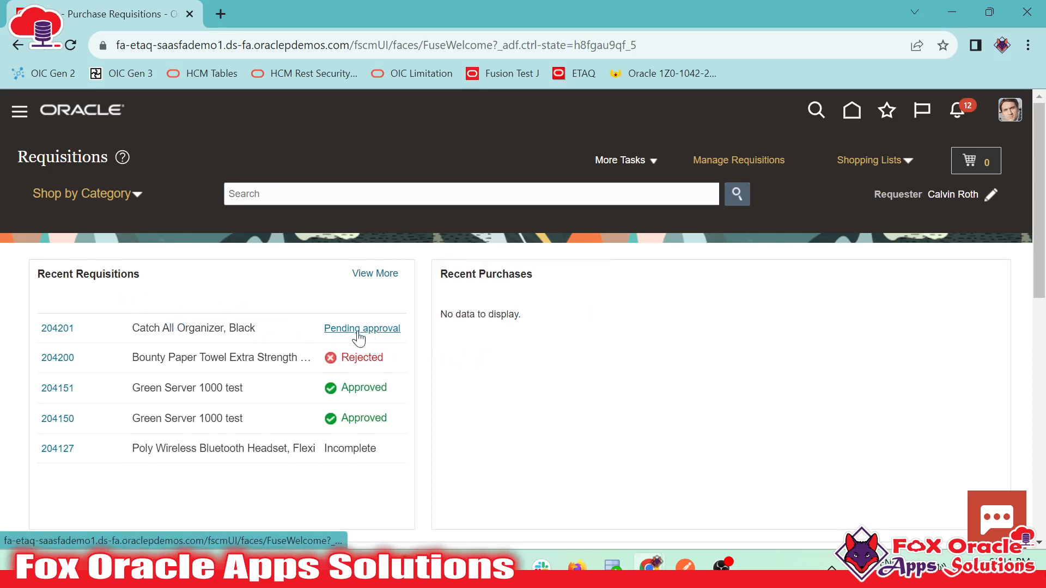
mouse_move(782, 184)
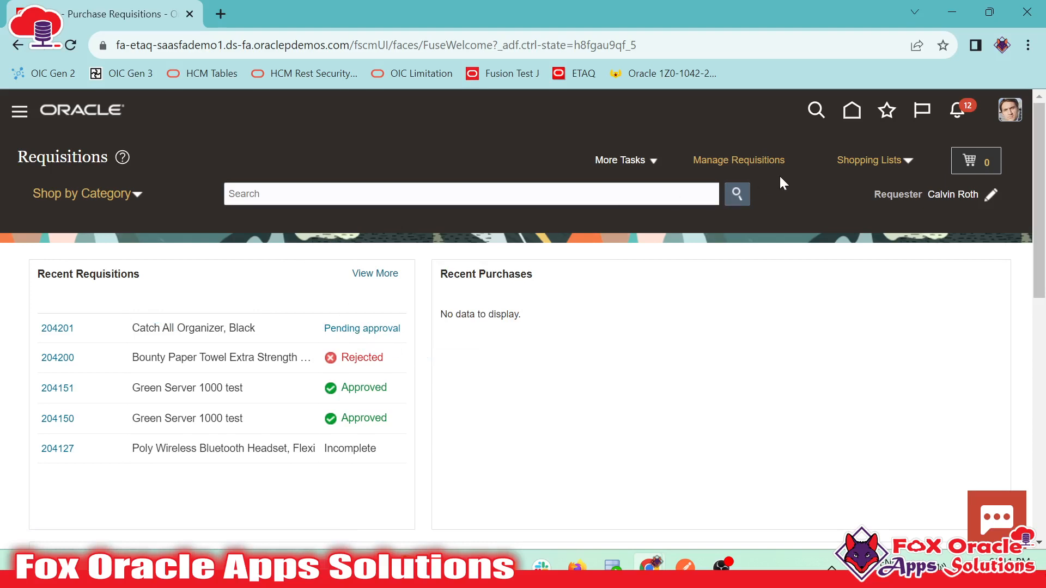
mouse_move(323, 366)
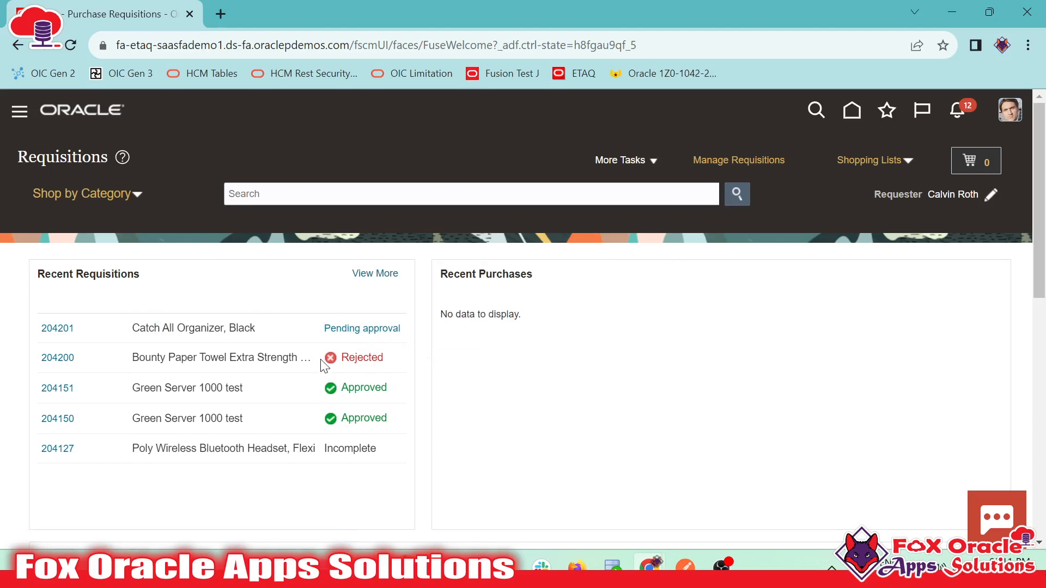
mouse_move(362, 327)
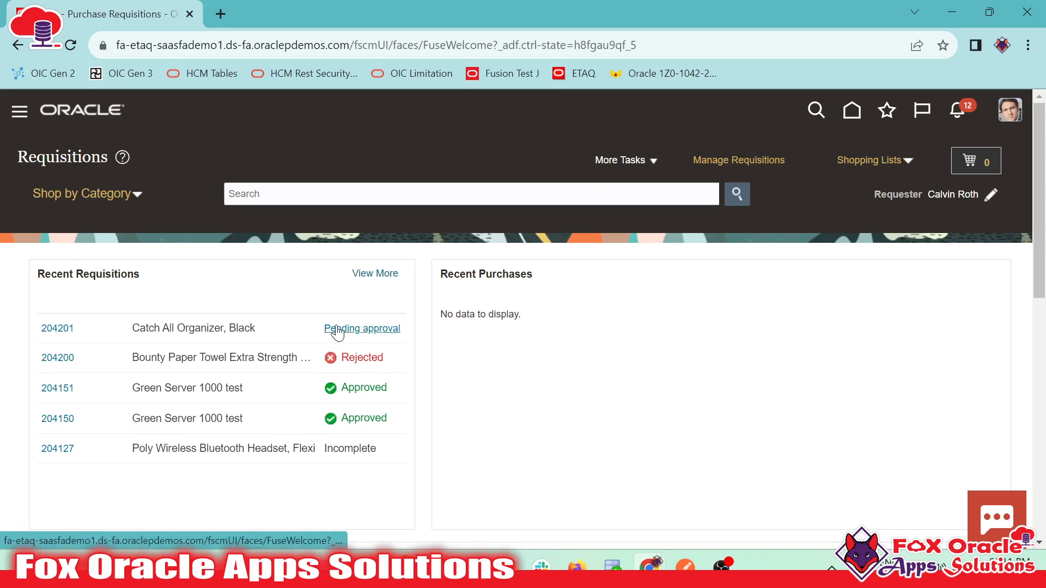
scroll("down", 3)
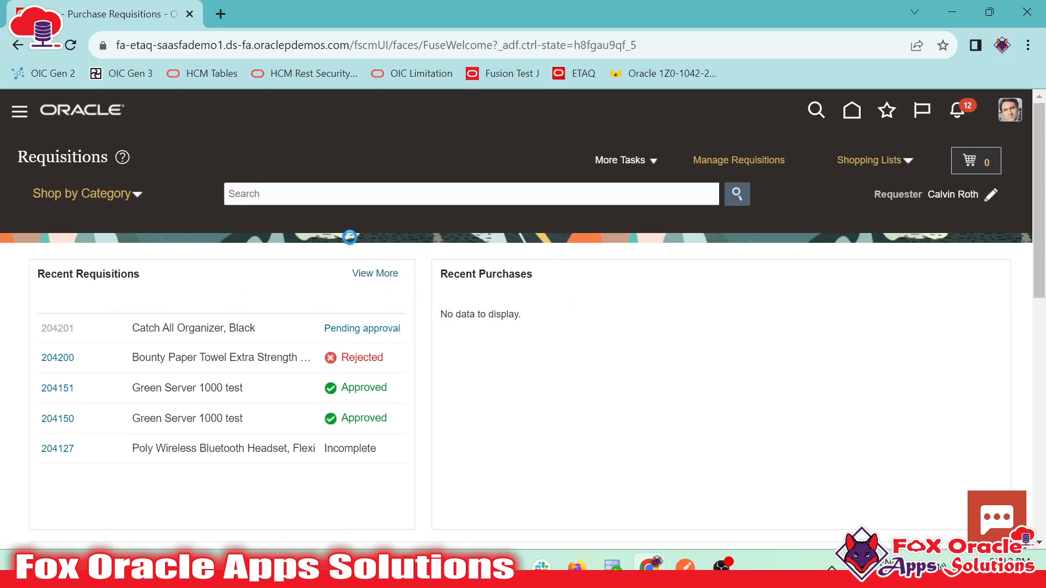
left_click(57, 327)
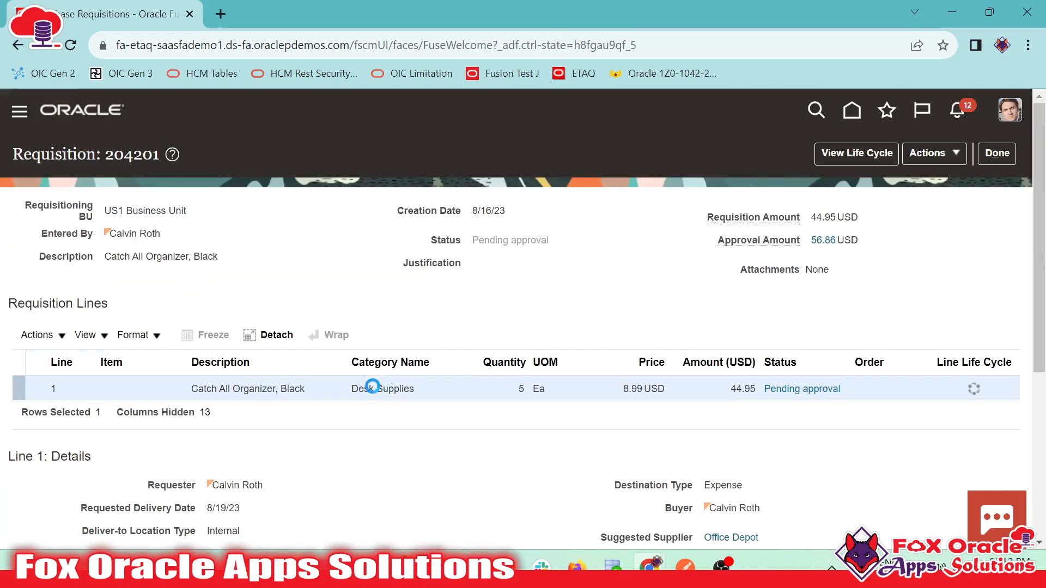
scroll("down", 3)
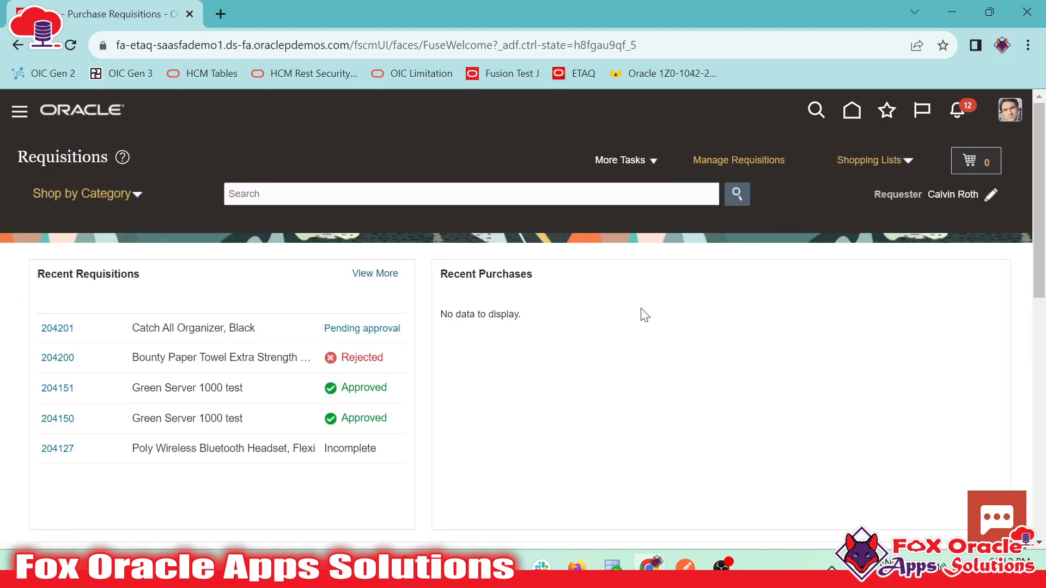
scroll("down", 3)
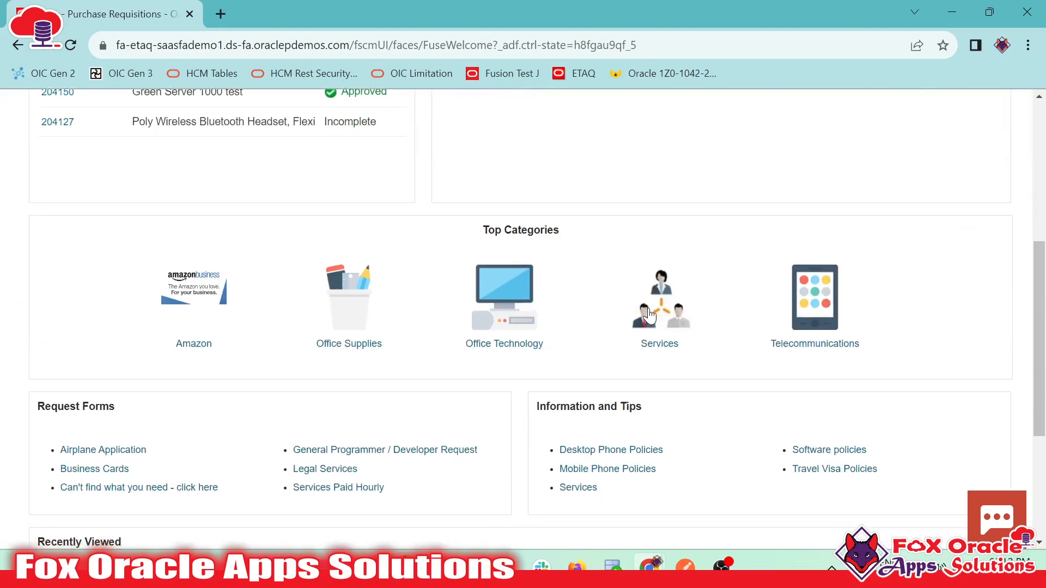
scroll("up", 3)
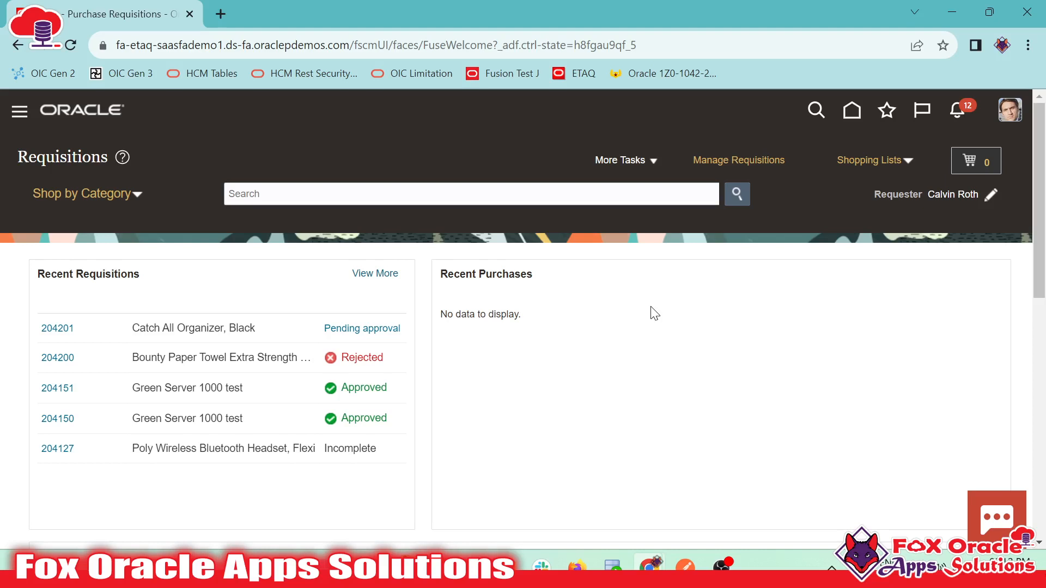
mouse_move(651, 301)
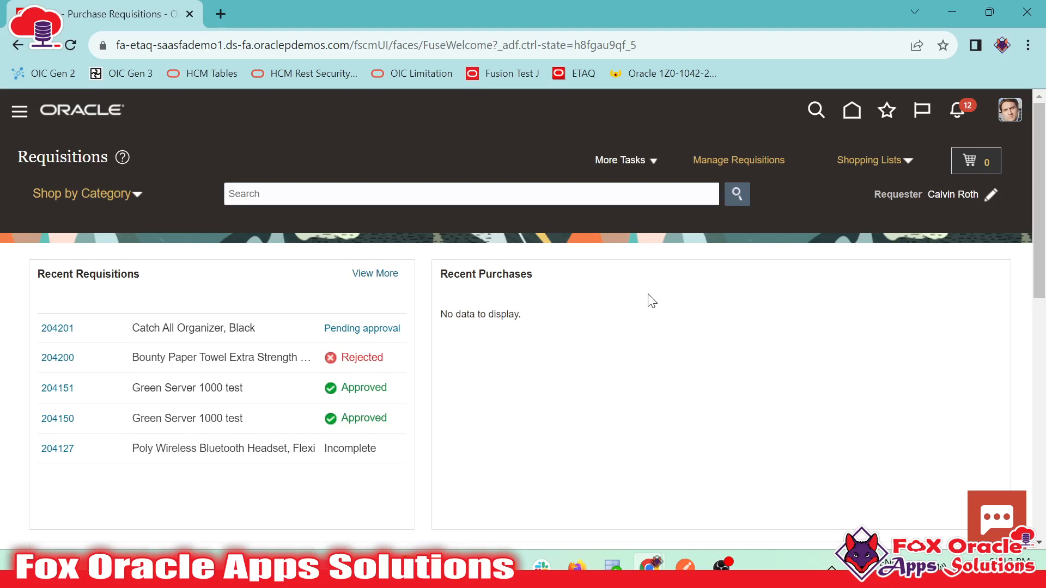